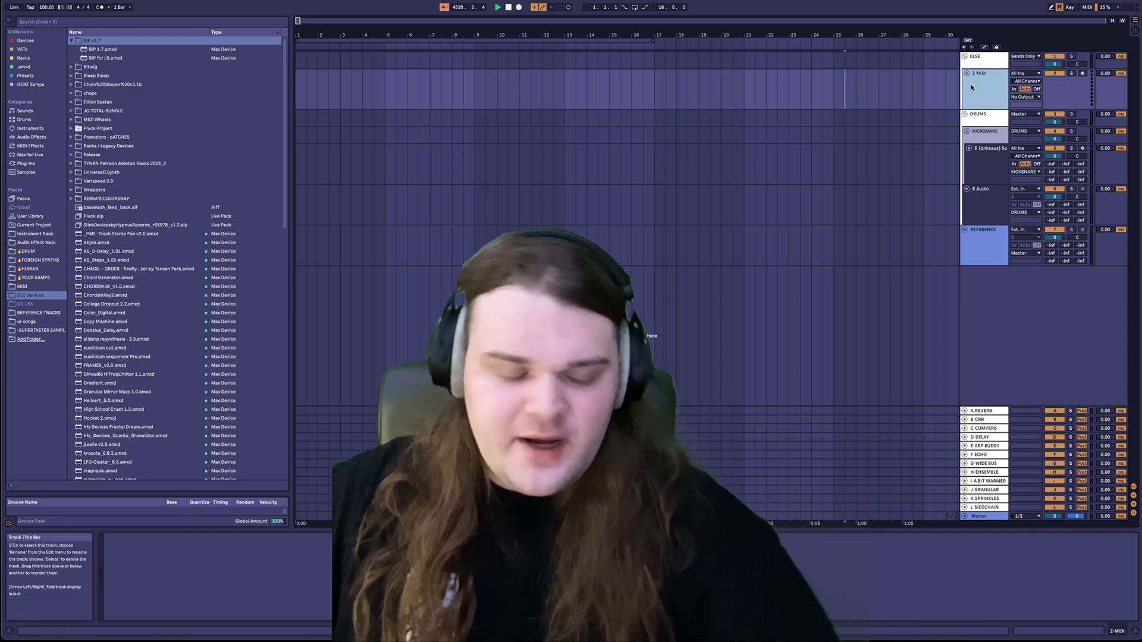
# Search the browser for 'hifre' to find the HiFreqLimiter device.
pyautogui.write('hifre')
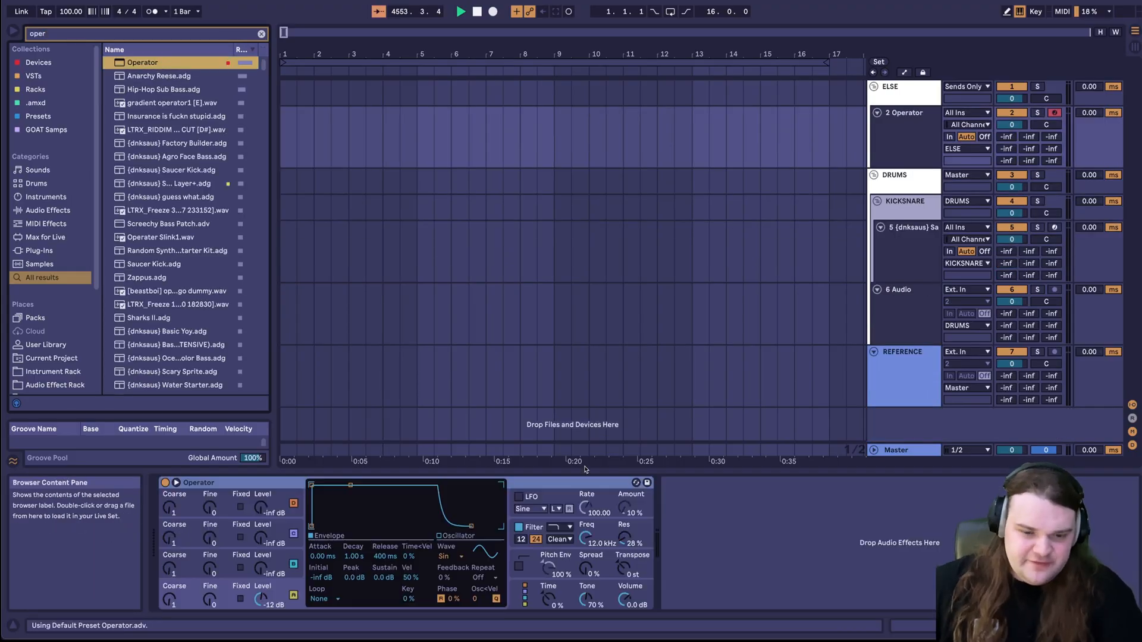
# Load the Artifactory Overkill rack from the 'arti' search onto track 2's chain.
pyautogui.write('arti')
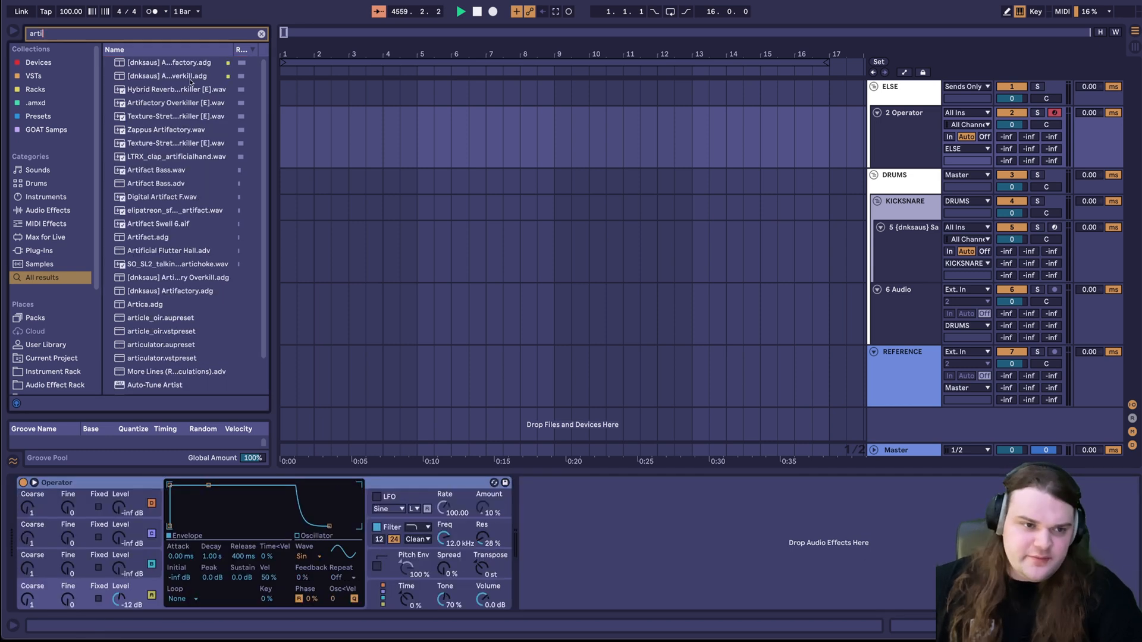
pyautogui.click(166, 76)
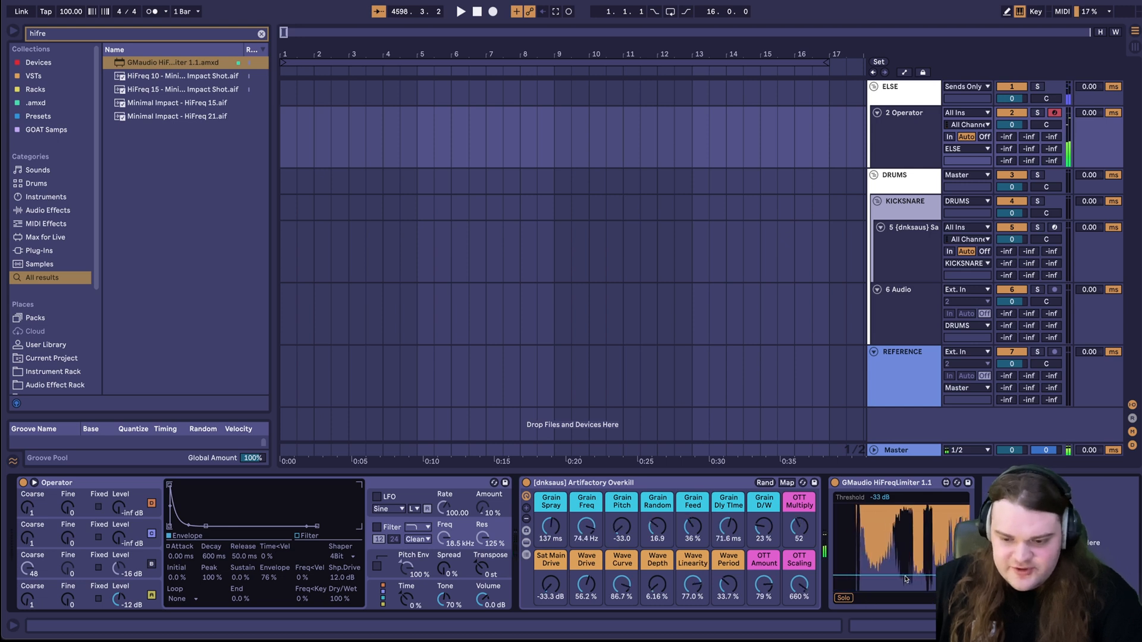
pyautogui.click(764, 483)
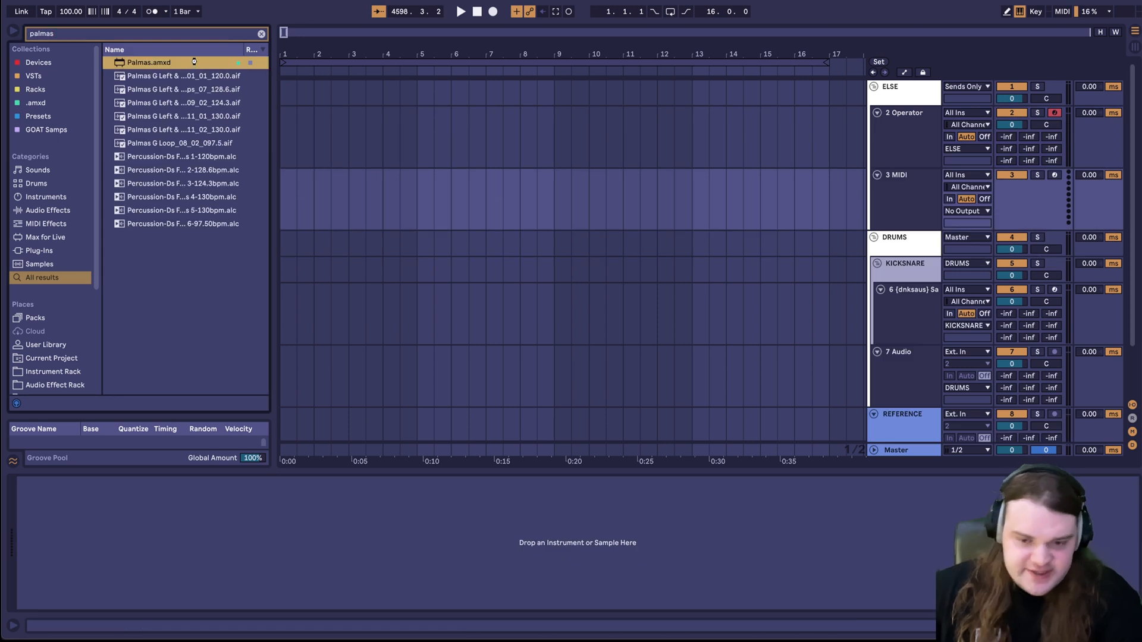
# Load the Palmas device onto the new MIDI track 3.
pyautogui.doubleClick(144, 63)
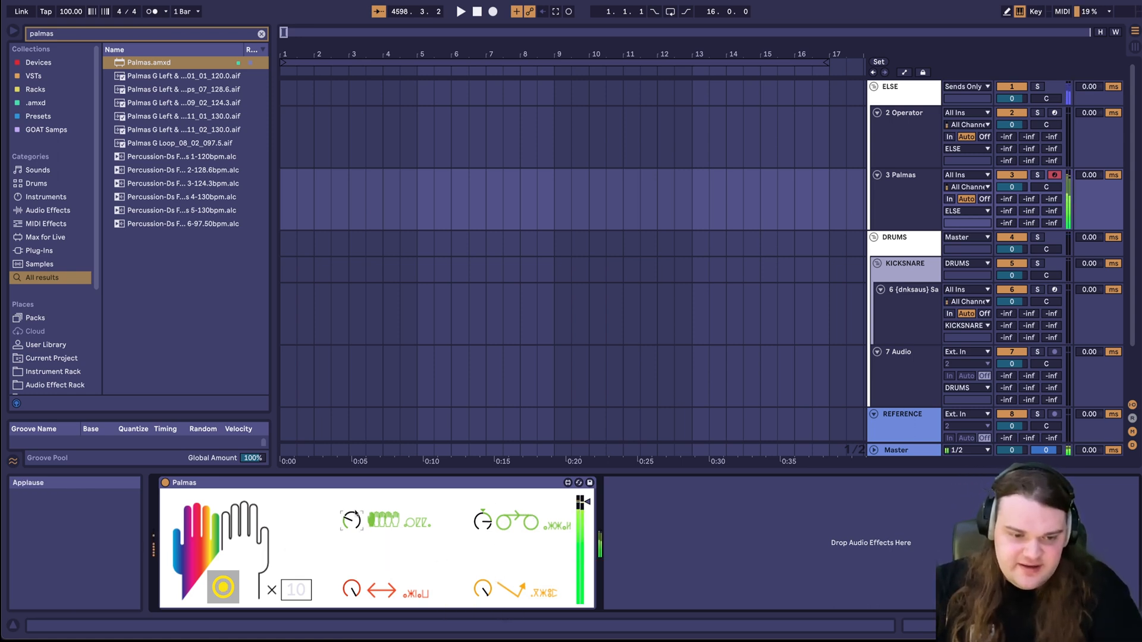
# Search the browser for 'int'.
pyautogui.write('int')
pyautogui.write('midi to')
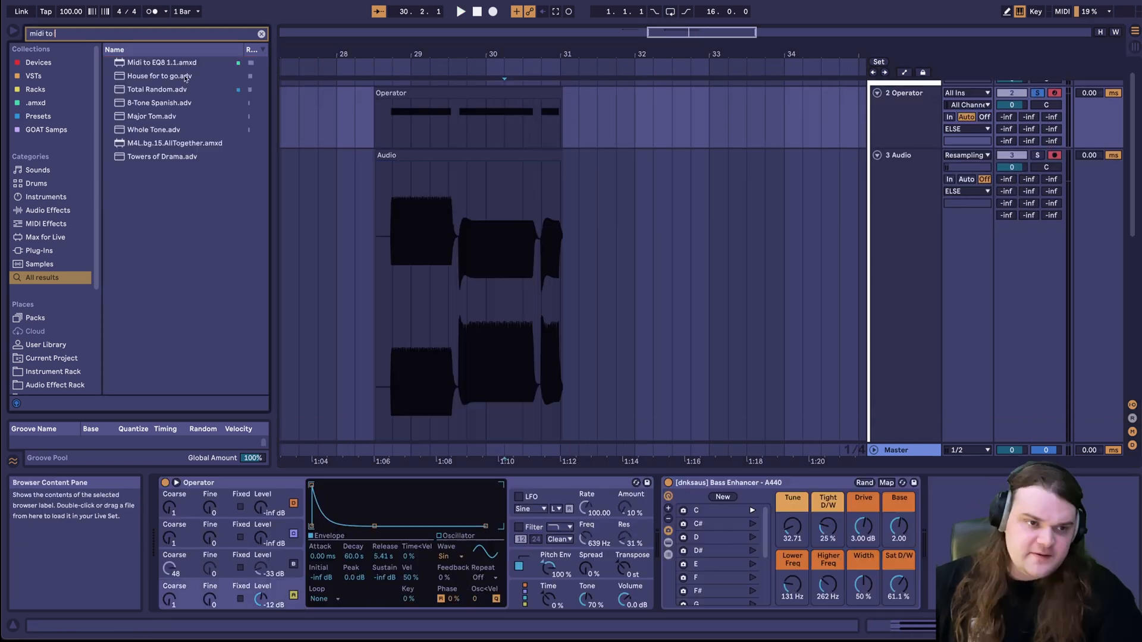
# Load Midi to EQ8 onto the Operator track and add EQ Eight from the 'eq' search.
pyautogui.click(161, 62)
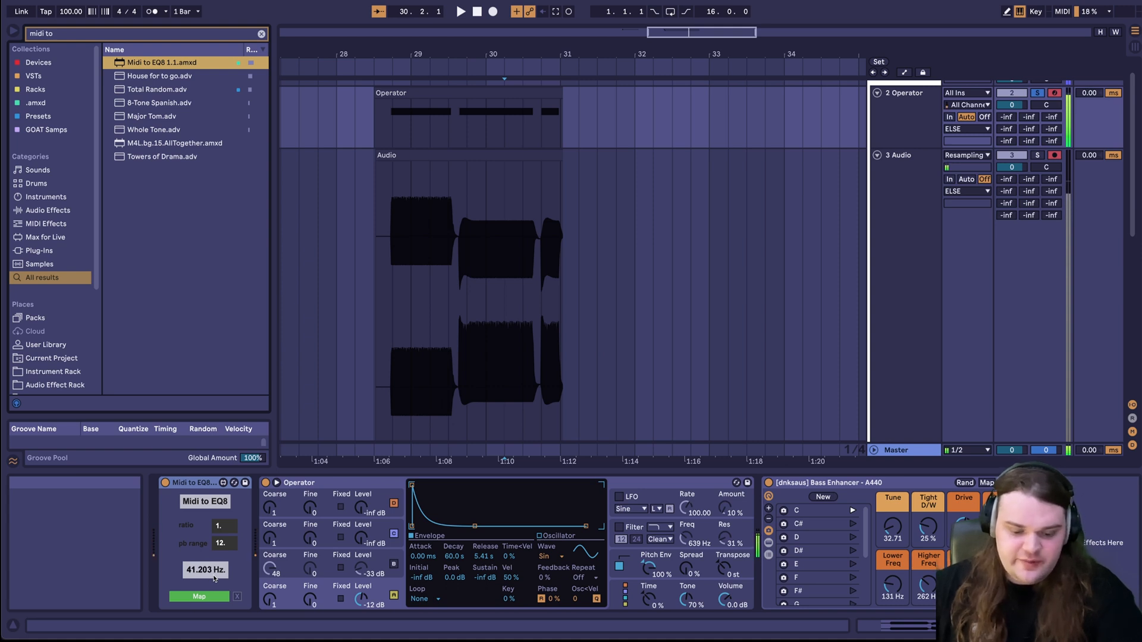
pyautogui.write('eq')
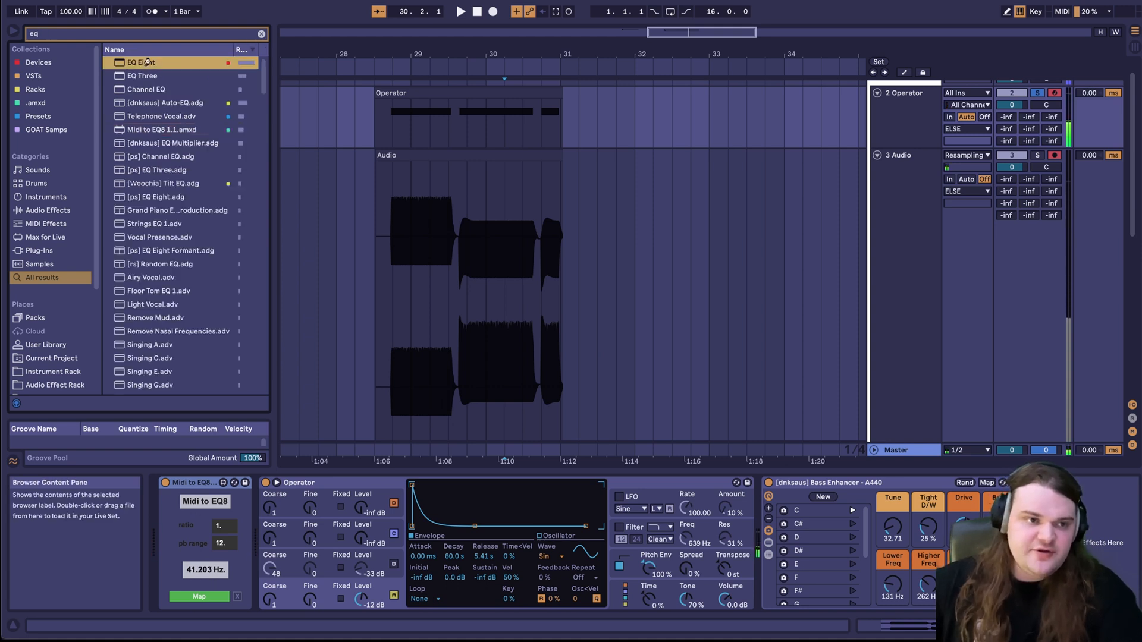
pyautogui.doubleClick(139, 63)
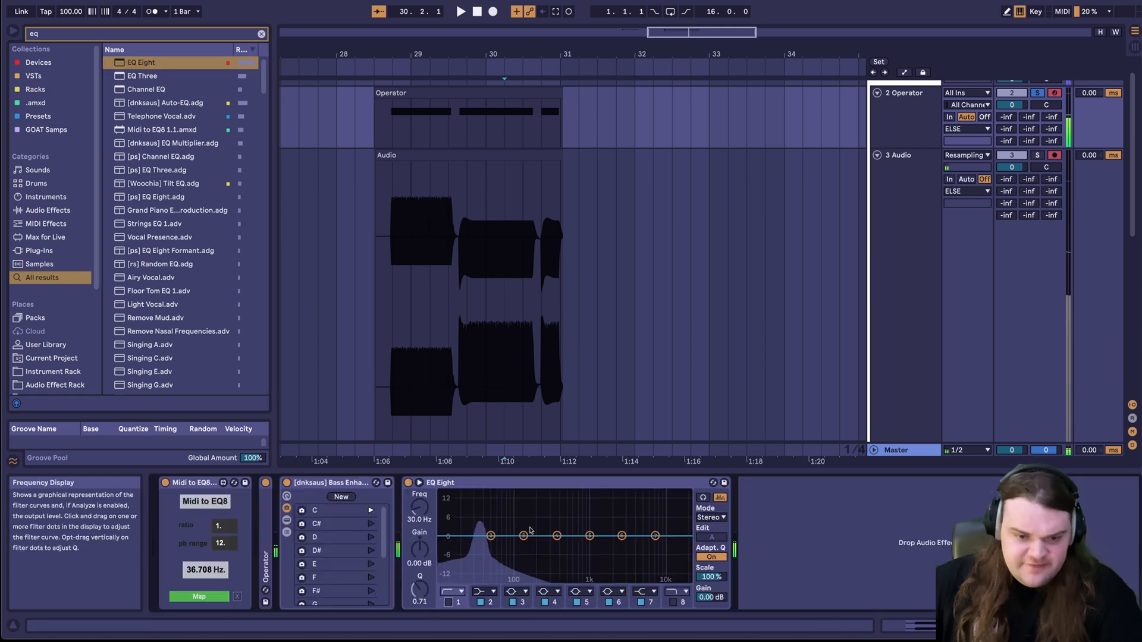
# Boost a low EQ band by about 5 dB and raise the Midi to EQ8 ratio.
pyautogui.moveTo(523, 536); pyautogui.dragTo(480, 522)
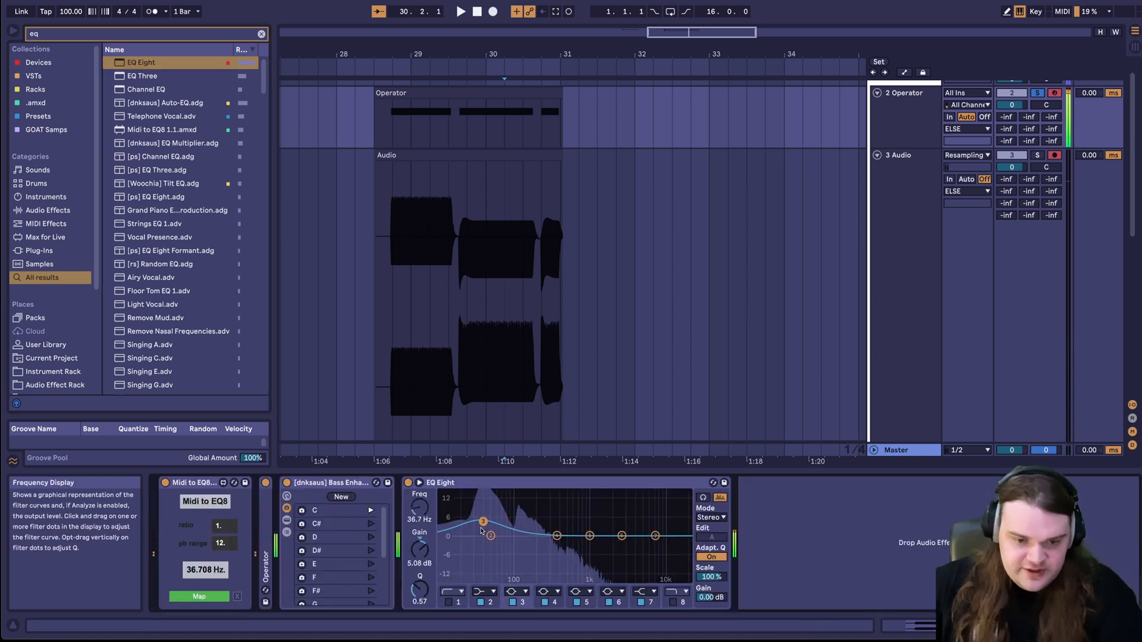
pyautogui.moveTo(483, 522); pyautogui.dragTo(501, 522)
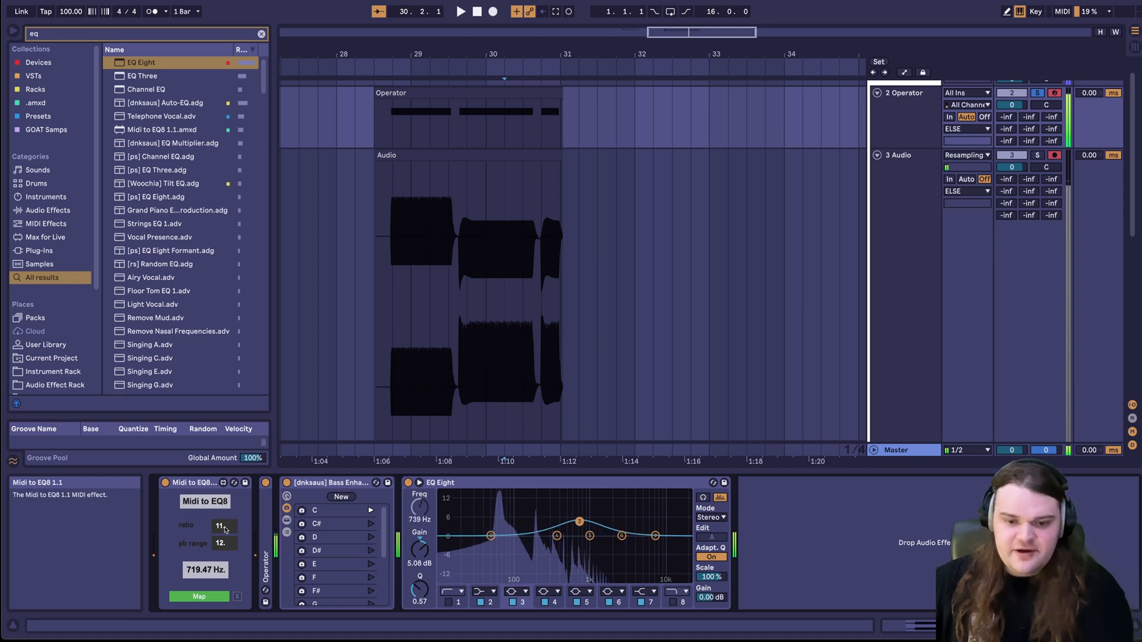
pyautogui.write('env')
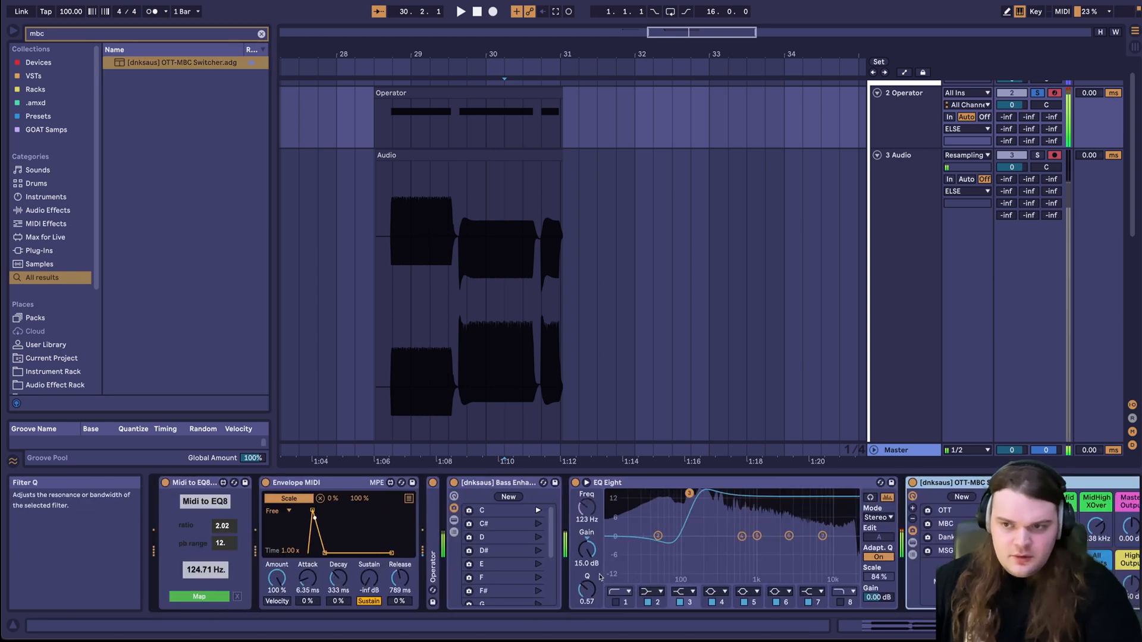
# Search the browser for 'inver' and then for 'midi to'.
pyautogui.write('inver')
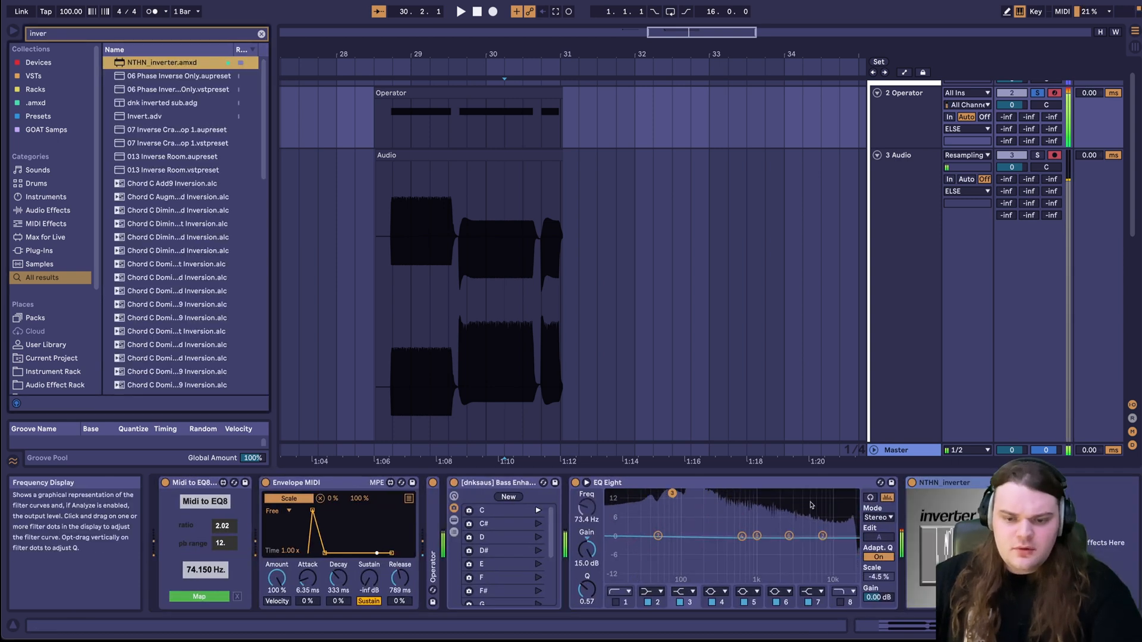
pyautogui.write('midi to')
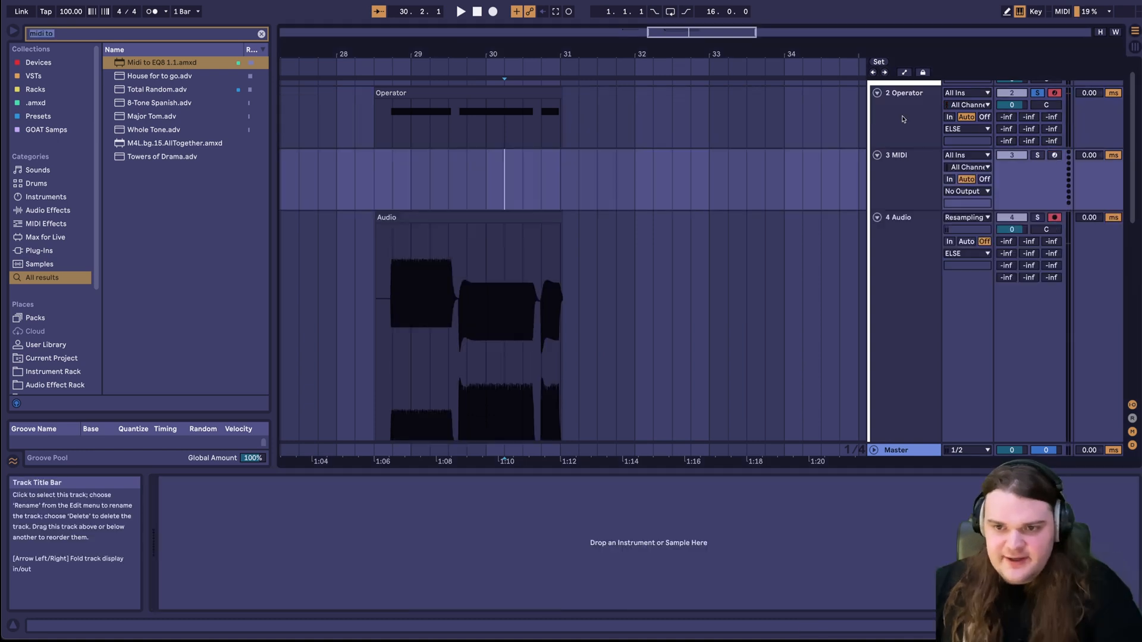
# Load the Wavetable synth from the 'wave' search onto the new MIDI track.
pyautogui.write('wave')
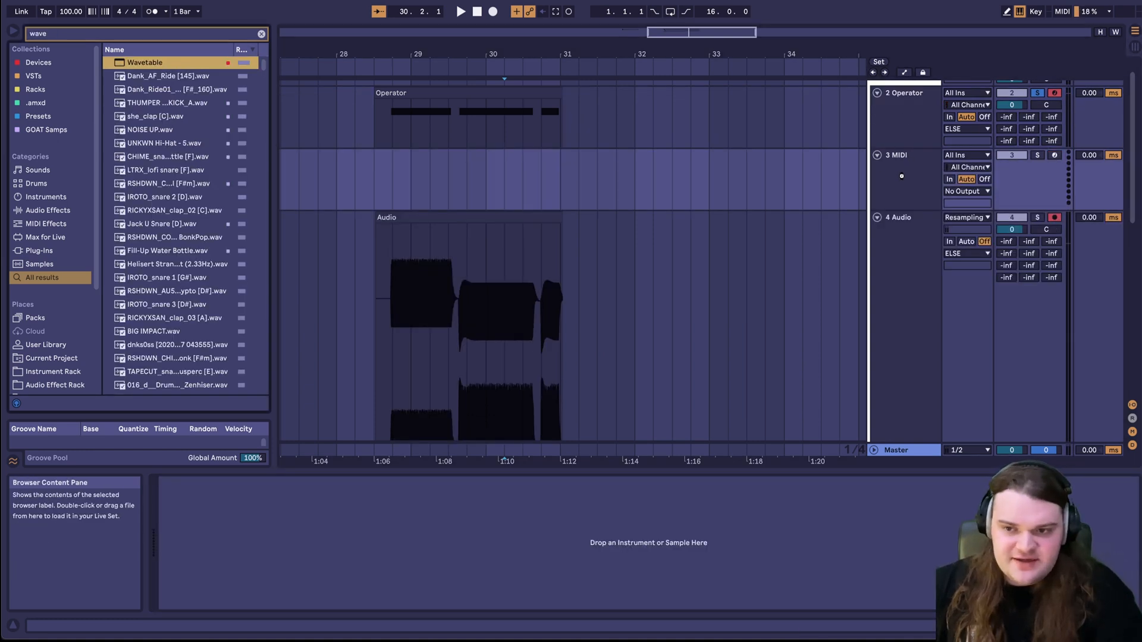
pyautogui.doubleClick(143, 63)
pyautogui.write('h')
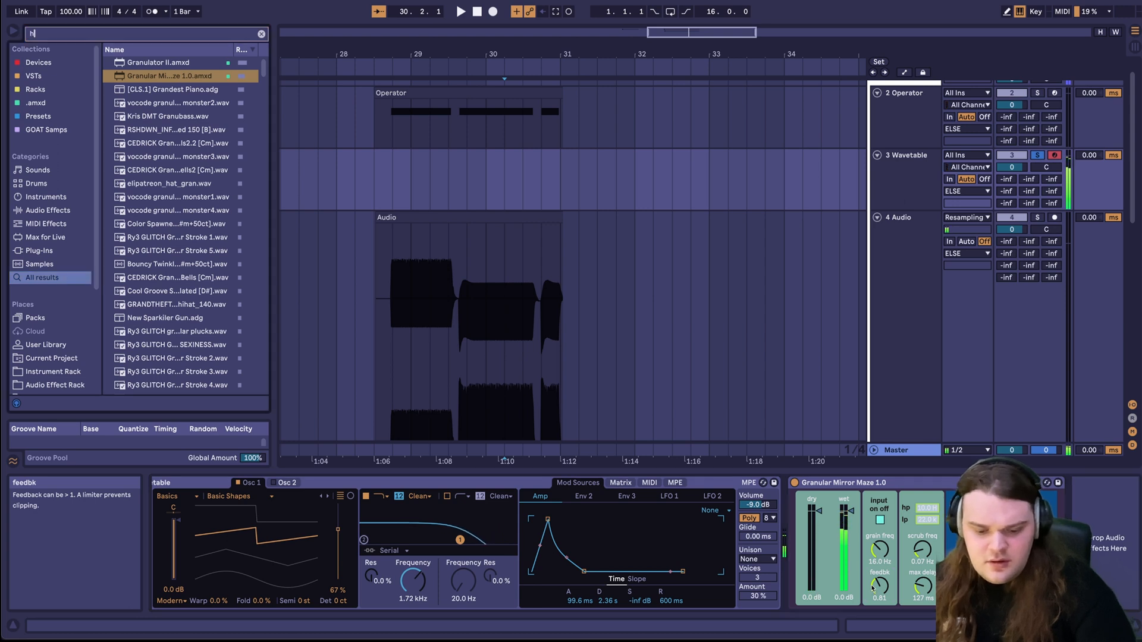
# Add the GMaudio limiter from the 'ifr' search and reshape Wavetable's Env 2 into a short pluck.
pyautogui.write('ifr')
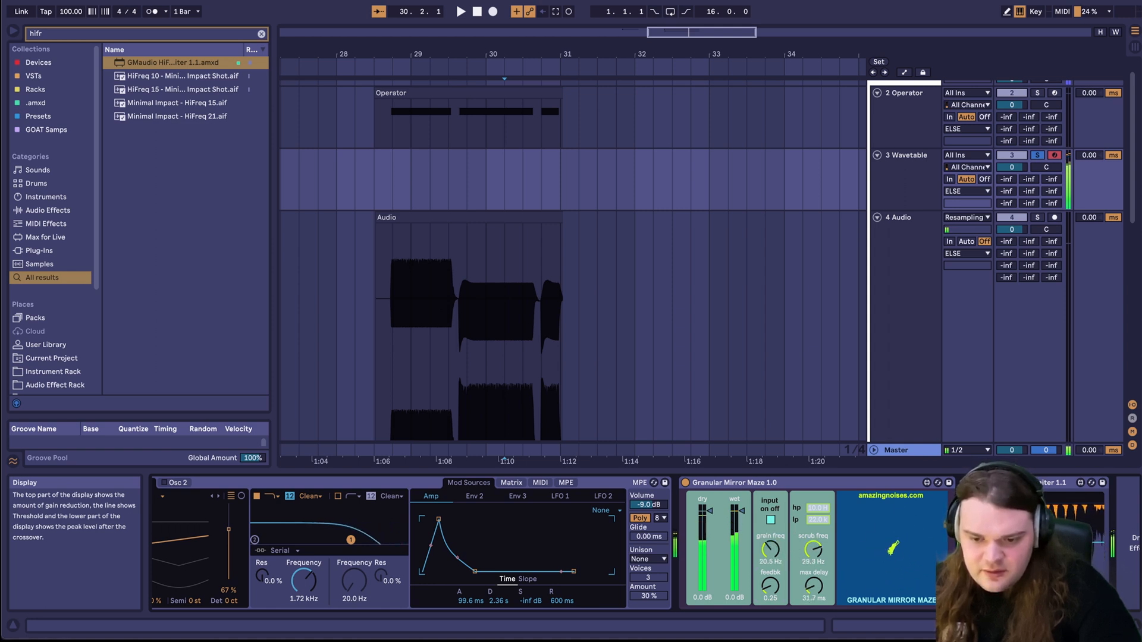
pyautogui.moveTo(769, 543); pyautogui.dragTo(769, 575)
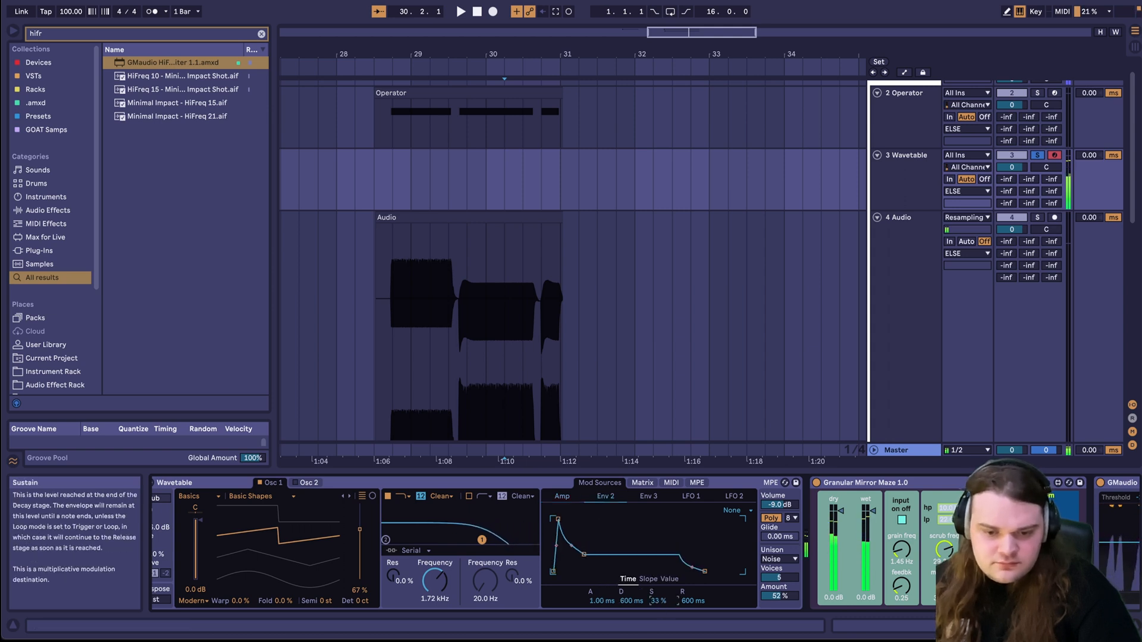
pyautogui.moveTo(555, 519); pyautogui.dragTo(574, 522)
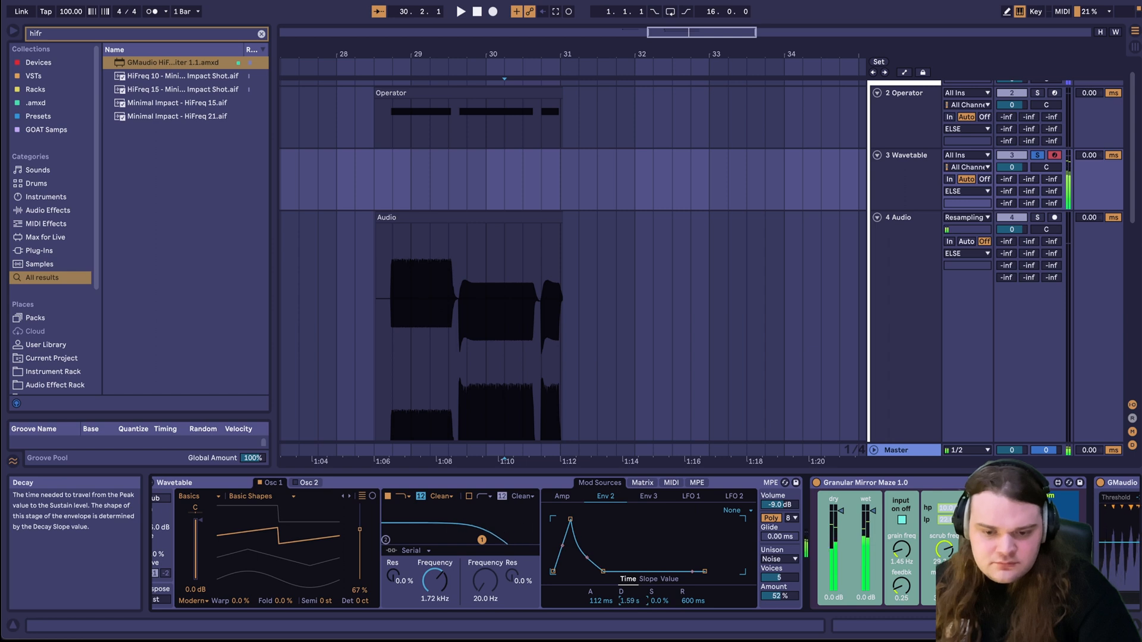
pyautogui.write('inv')
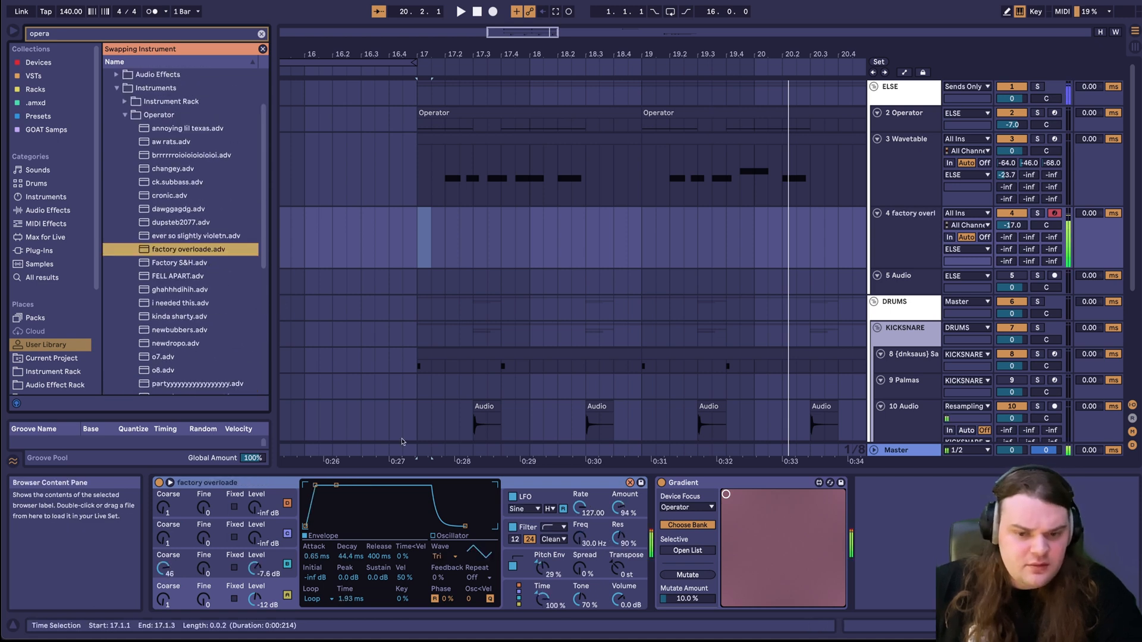
# Search the browser for 'gradi' to find the Gradient device.
pyautogui.write('gradi')
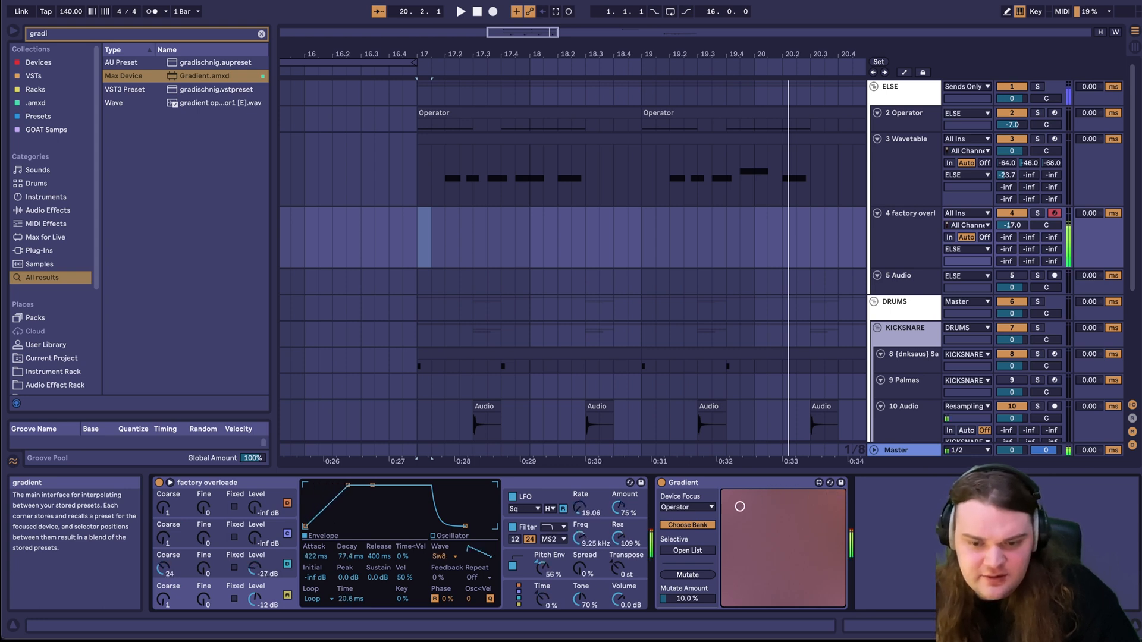
# Morph Operator's stored presets across Gradient's XY pad, then show the parameter exceptions list.
pyautogui.moveTo(739, 506); pyautogui.dragTo(788, 522)
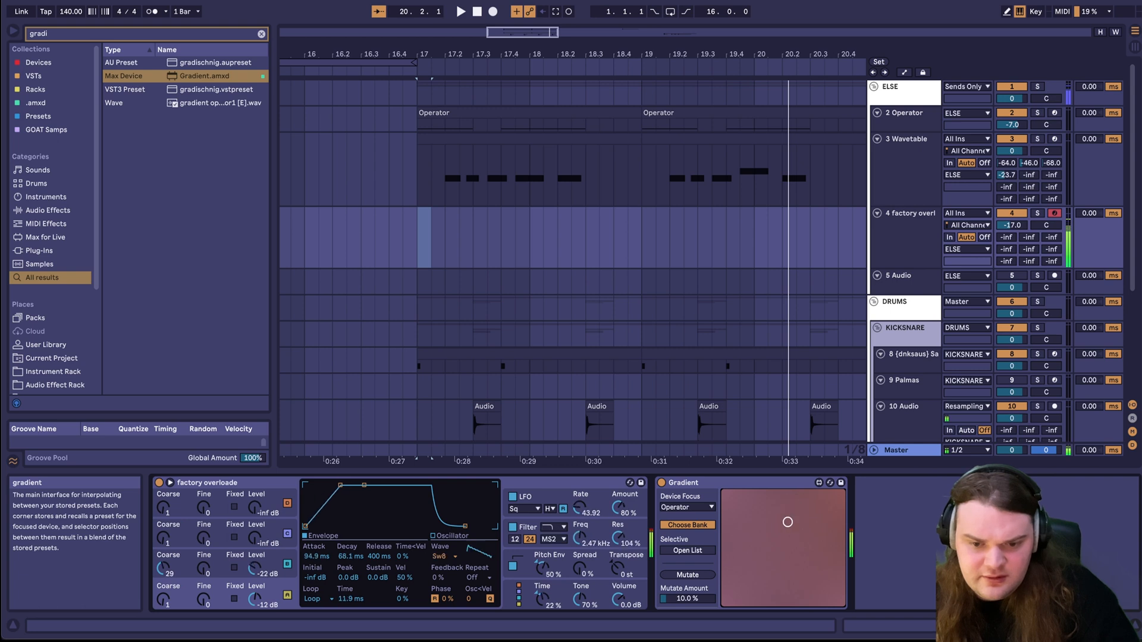
pyautogui.moveTo(787, 522); pyautogui.dragTo(763, 508)
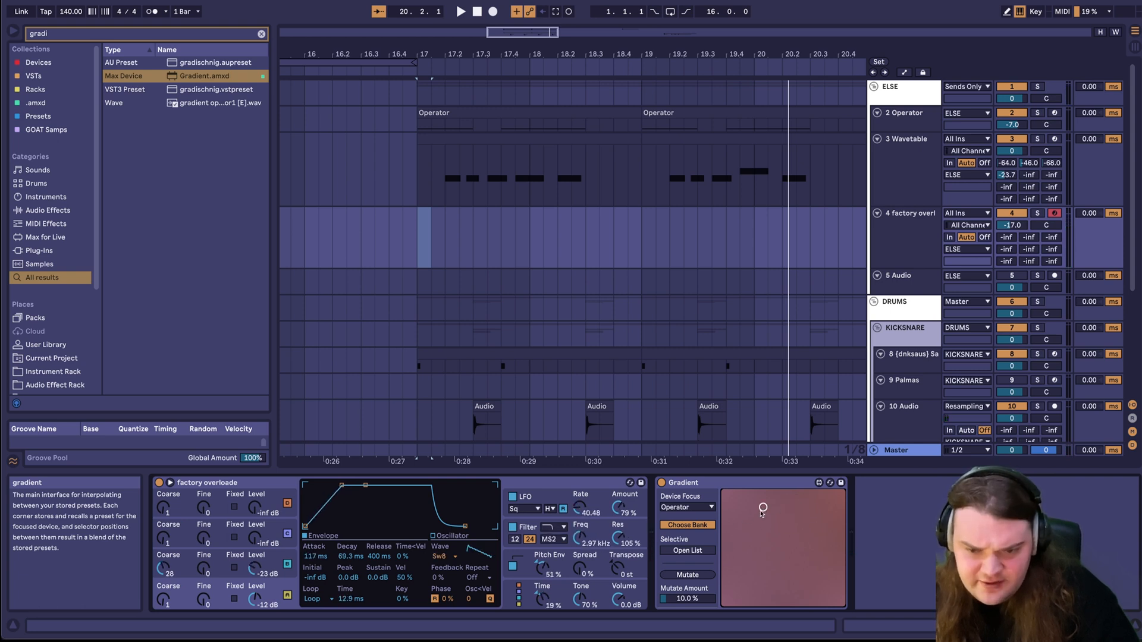
pyautogui.moveTo(762, 507); pyautogui.dragTo(830, 599)
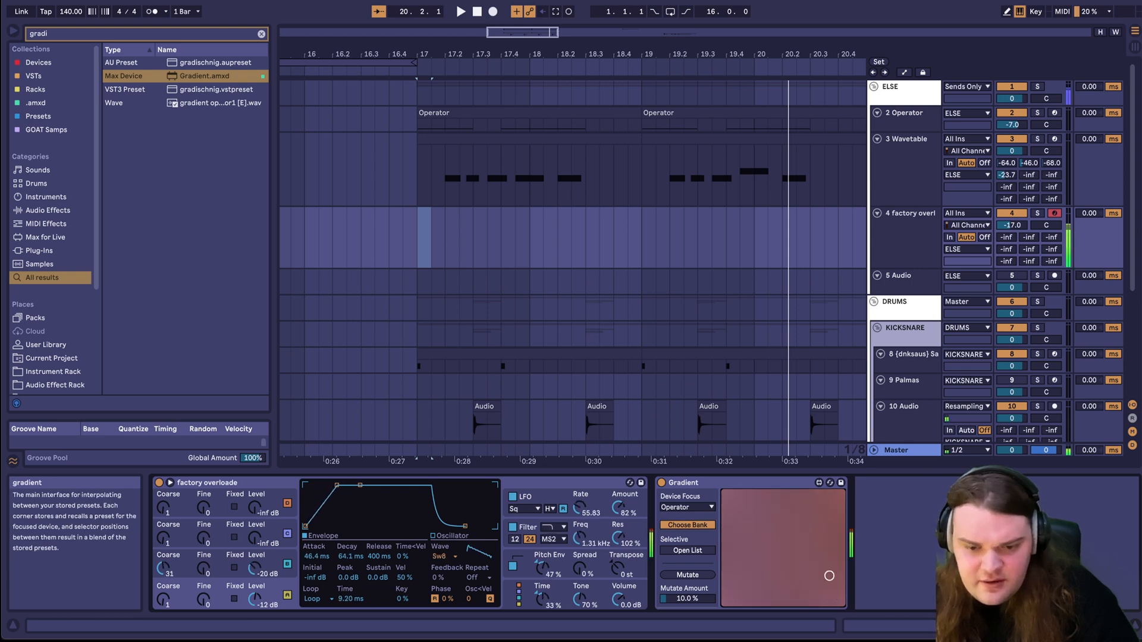
pyautogui.moveTo(829, 576); pyautogui.dragTo(795, 519)
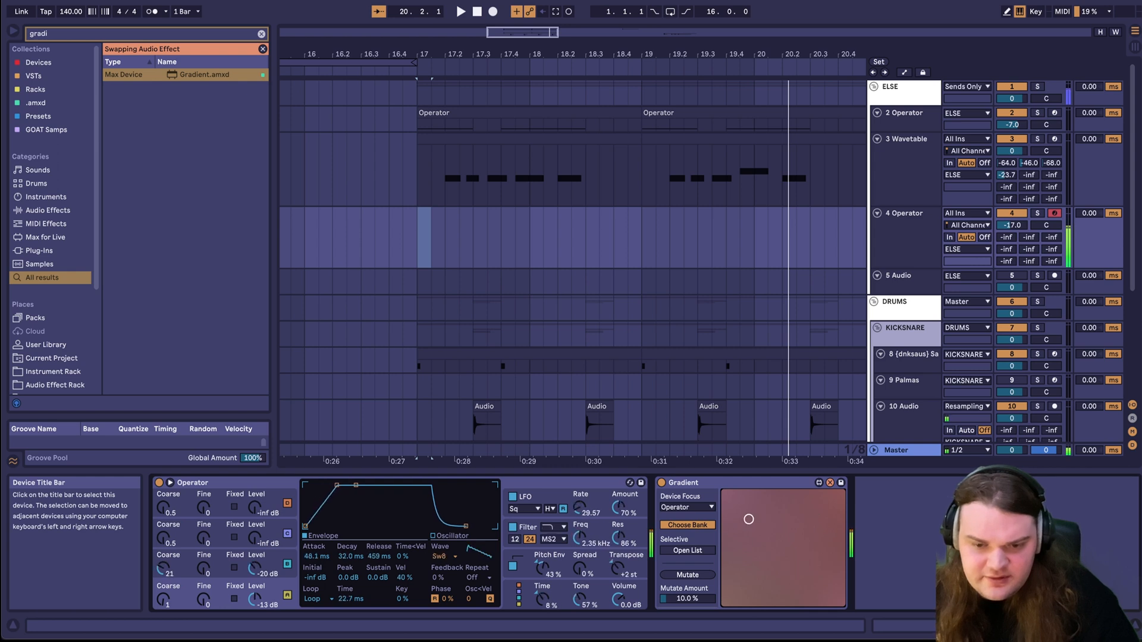
pyautogui.moveTo(748, 519); pyautogui.dragTo(801, 542)
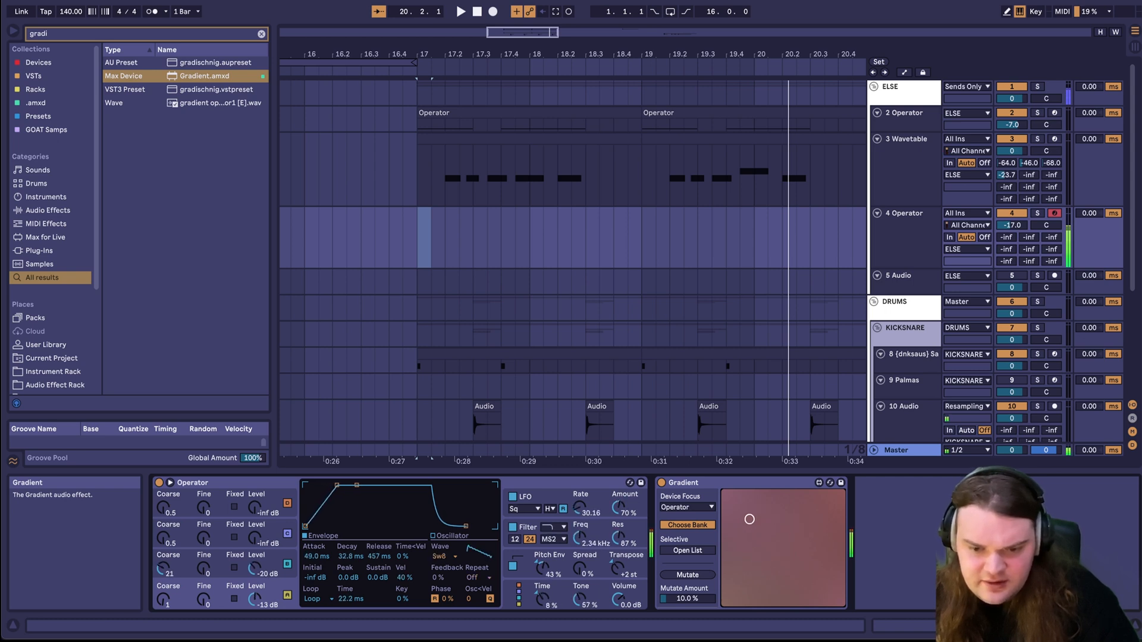
pyautogui.click(686, 550)
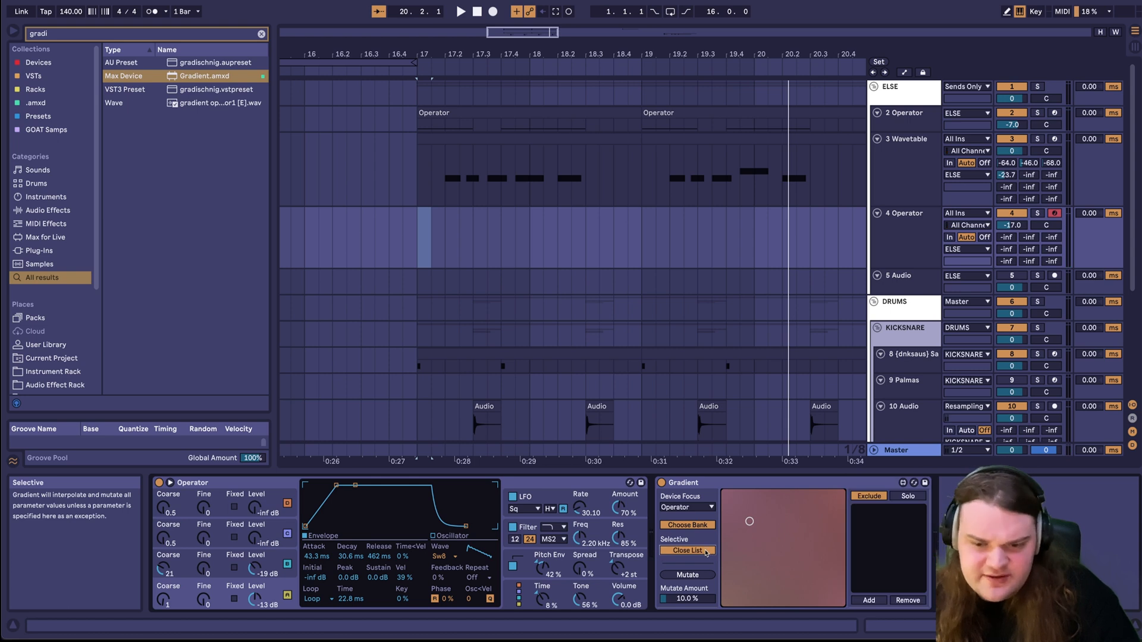
# Close the parameter exception list in Gradient's Selective section.
pyautogui.click(687, 550)
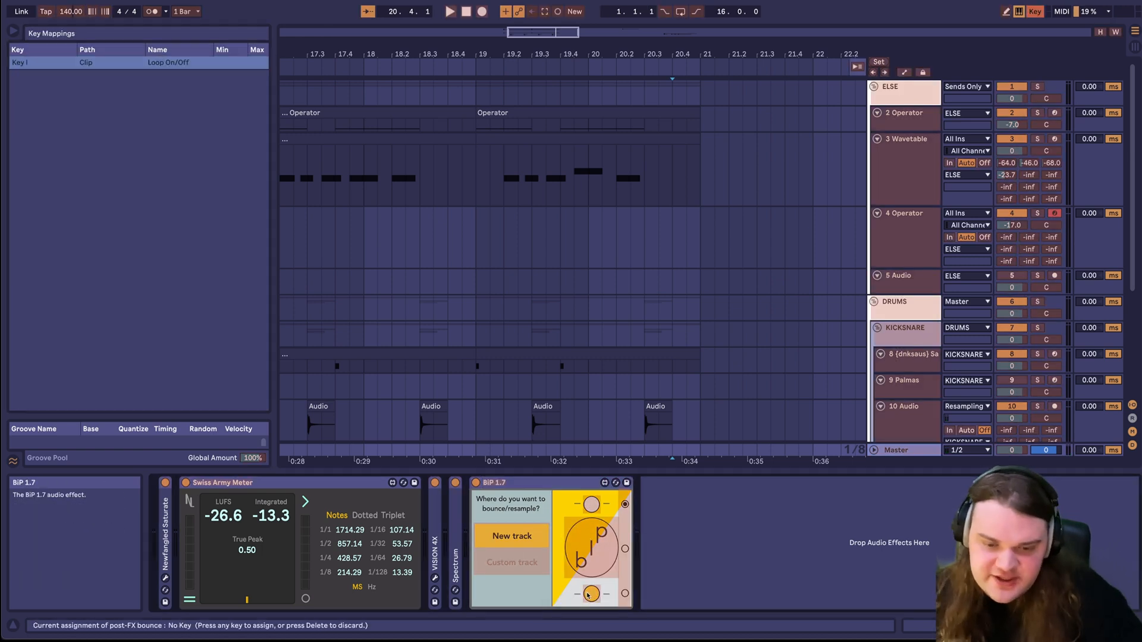
# Select BIP 1.7's bounce control for a key assignment in Key Map mode.
pyautogui.click(591, 593)
pyautogui.write('lfo cl')
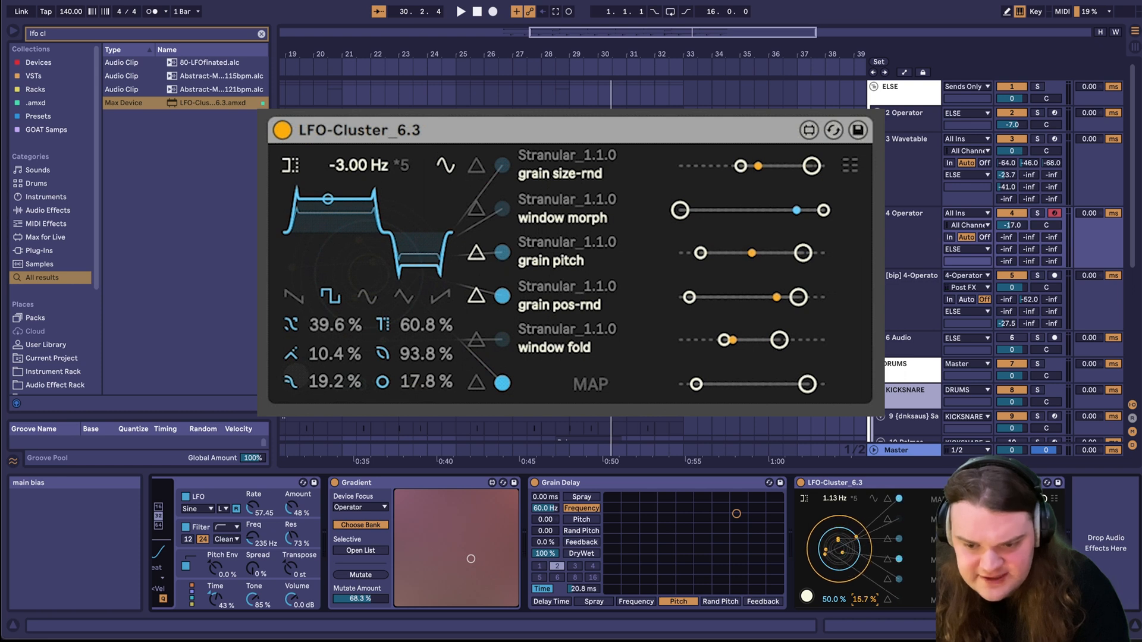
# Bounce with BIP, creating a [bip] 4-Operator track.
pyautogui.click(859, 129)
pyautogui.write('minor')
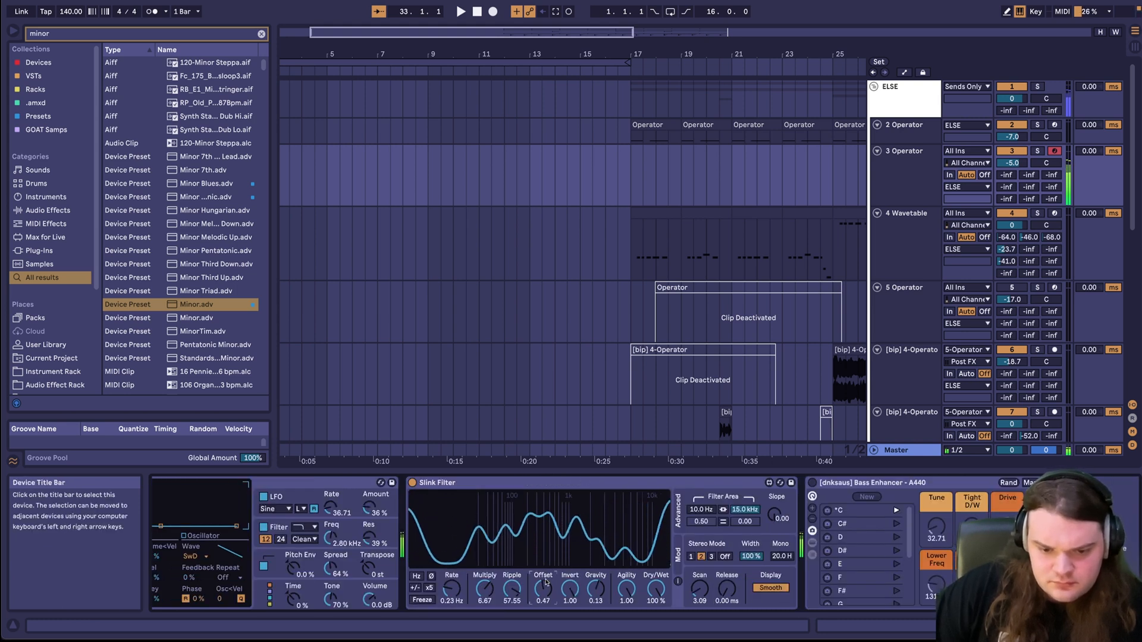
# Lower Slink Filter's Offset knob to about 0.19, reshaping the filter curve.
pyautogui.moveTo(541, 597); pyautogui.dragTo(542, 612)
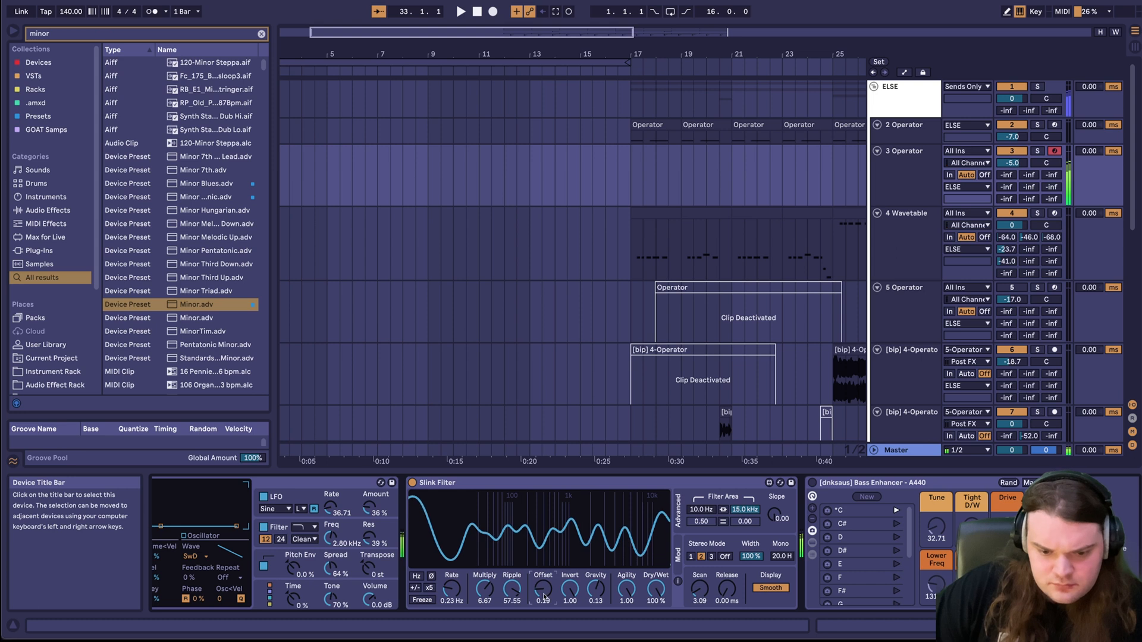